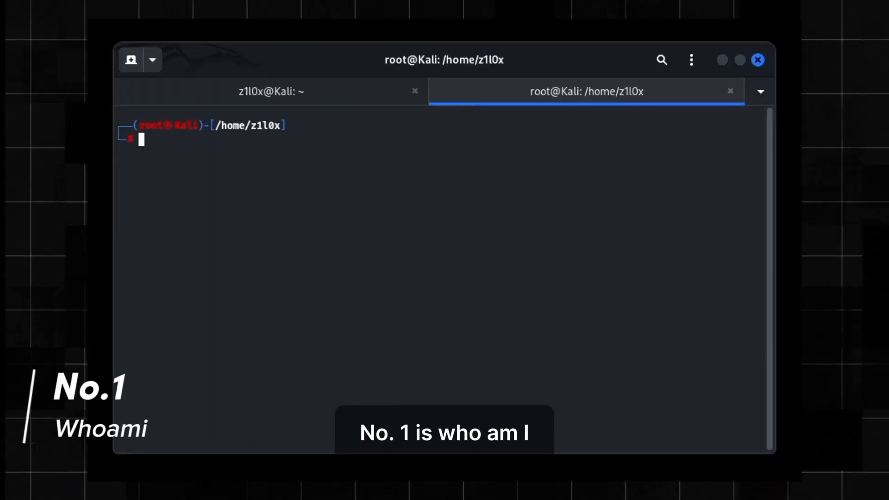
# Step: Confirm the user is root with whoami, clear the screen, and show the working directory with pwd
pyautogui.write('whoami')
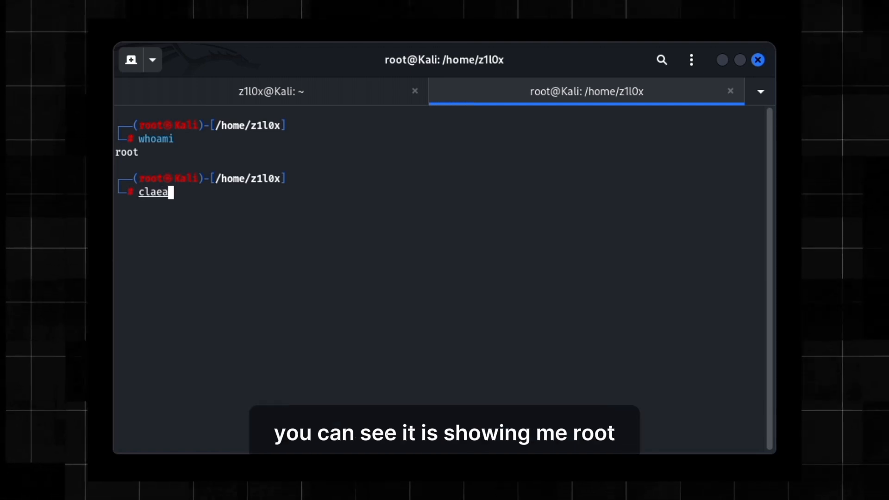
pyautogui.press('ctrl+l')
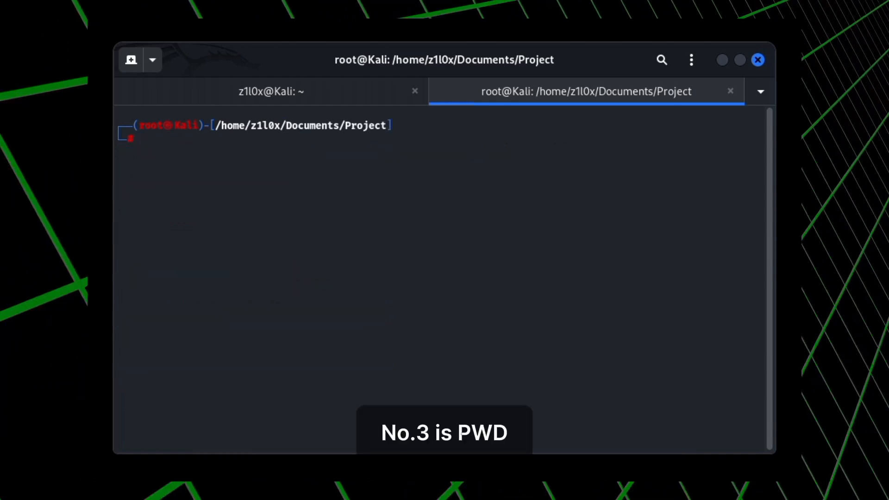
pyautogui.write('pwd')
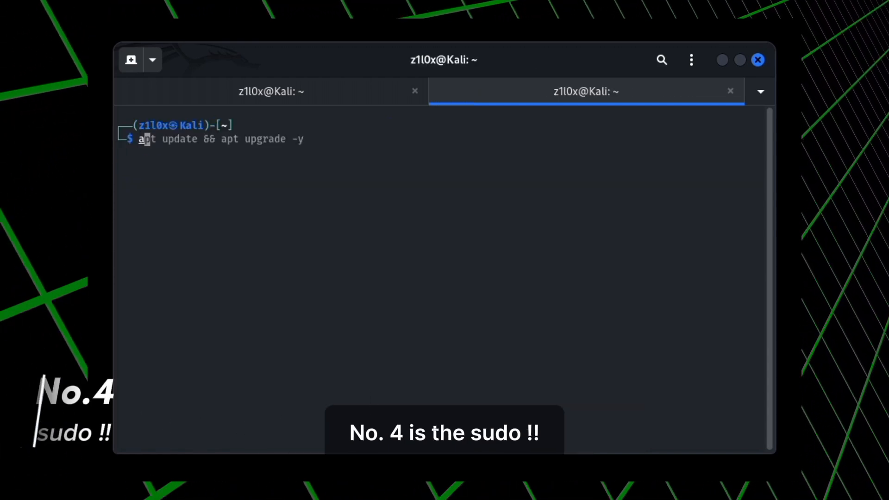
# Step: Rerun the apt command as root with sudo !! and locate python3 at /usr/bin/python3
pyautogui.write('4')
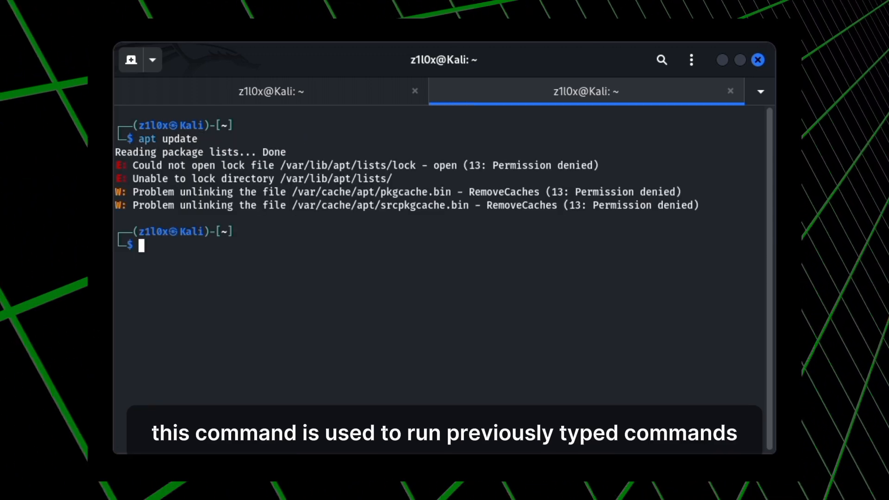
pyautogui.write('sudo !')
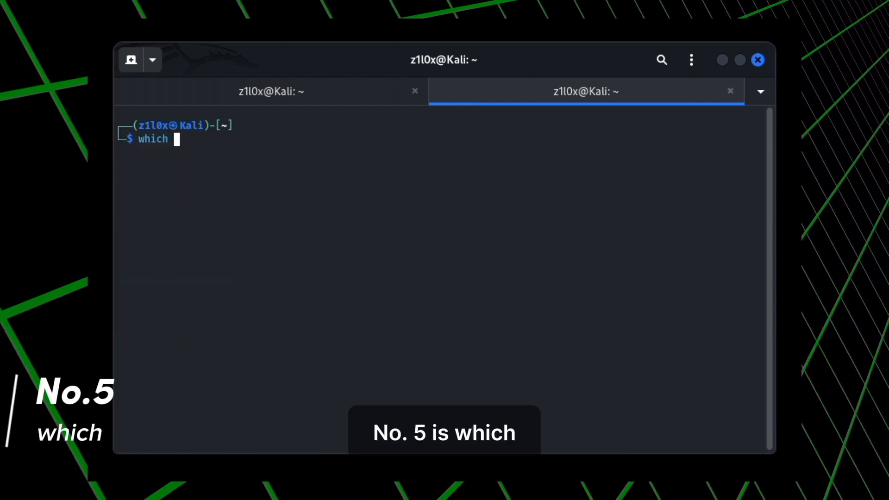
pyautogui.write('python3')
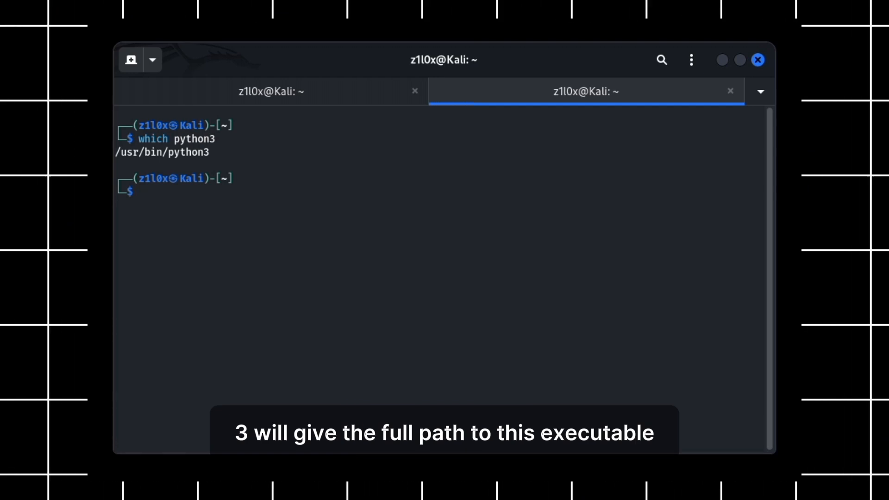
pyautogui.write('clear')
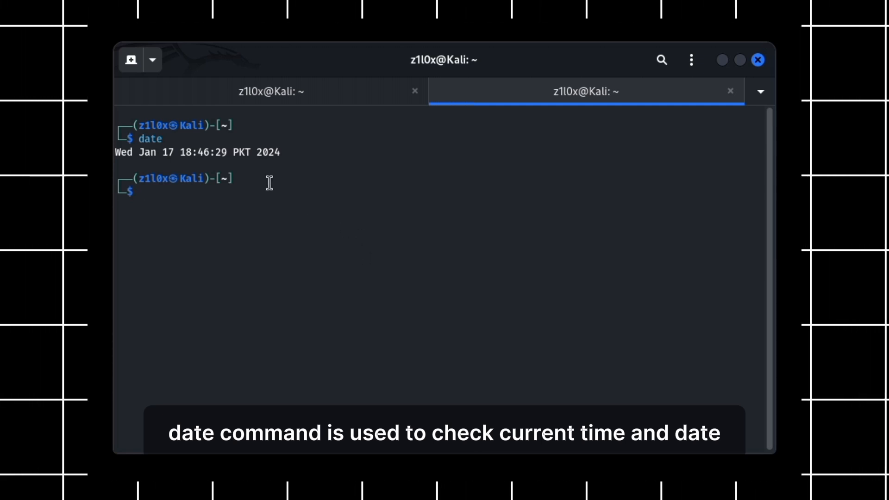
# Step: Review past commands with history, create hello.txt with touch, and begin the cp textfile command
pyautogui.write('hist')
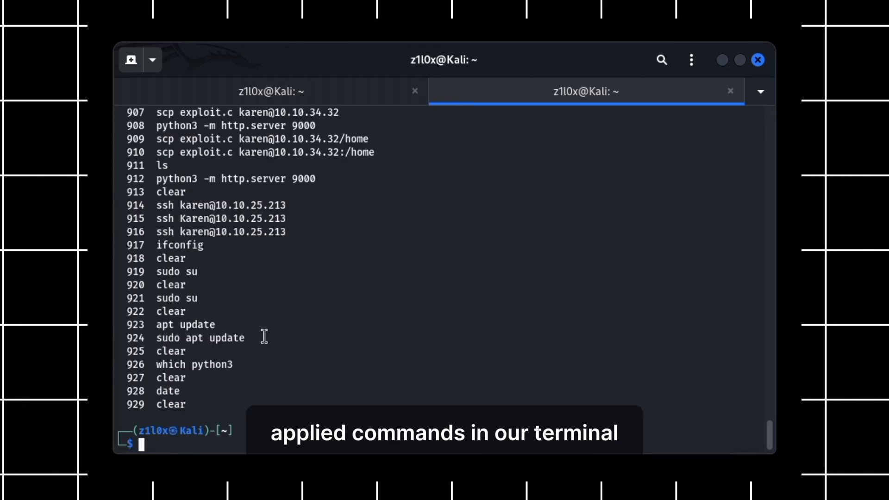
pyautogui.write('touch hello.txt')
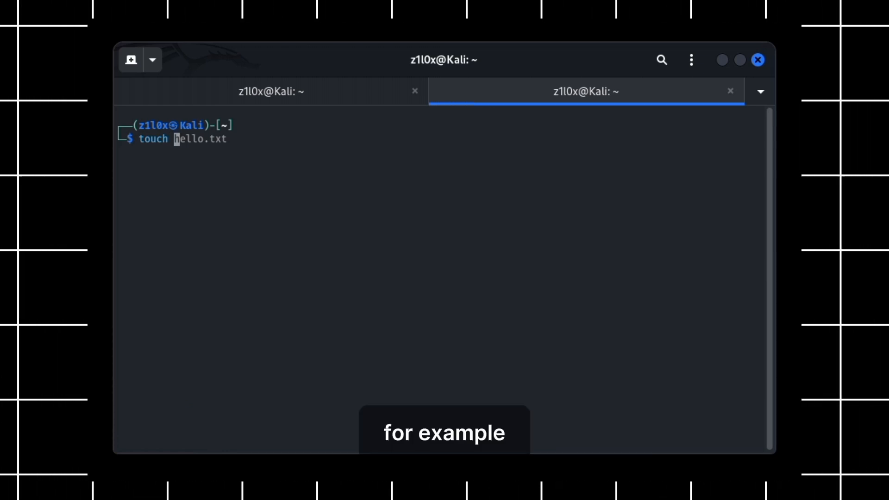
pyautogui.write('textfile.t')
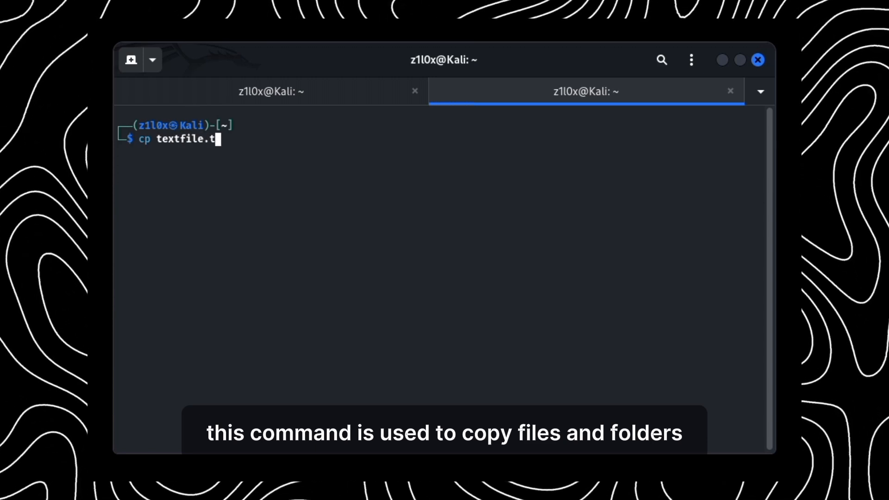
# Step: Copy textfile.txt into /home/z1l0x/Downloads with cp
pyautogui.write('xt /')
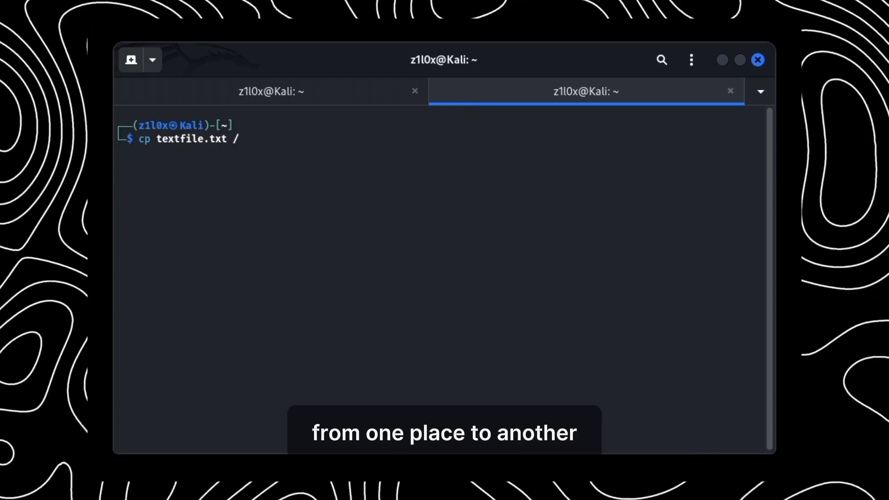
pyautogui.write('home/z1l')
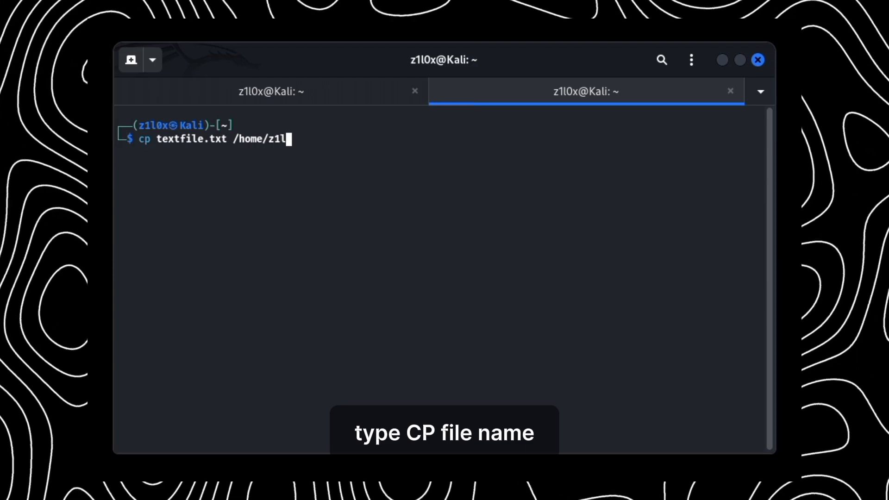
pyautogui.write('0x/')
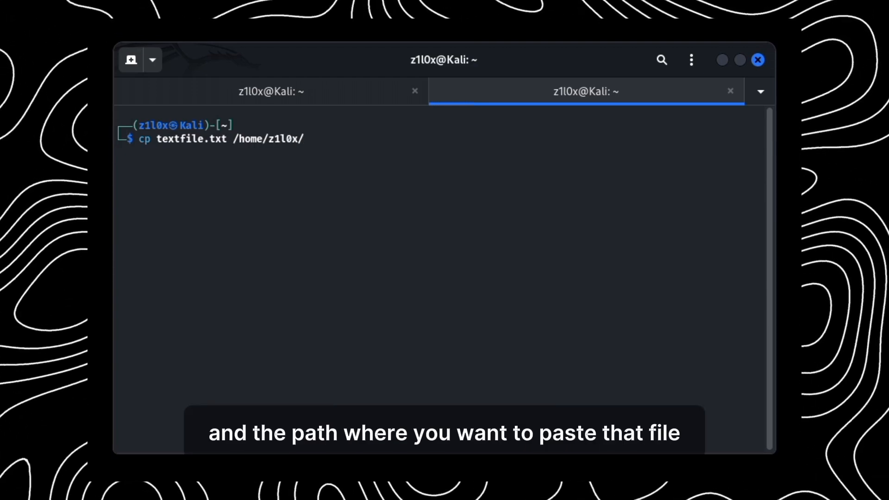
pyautogui.write('Downloa')
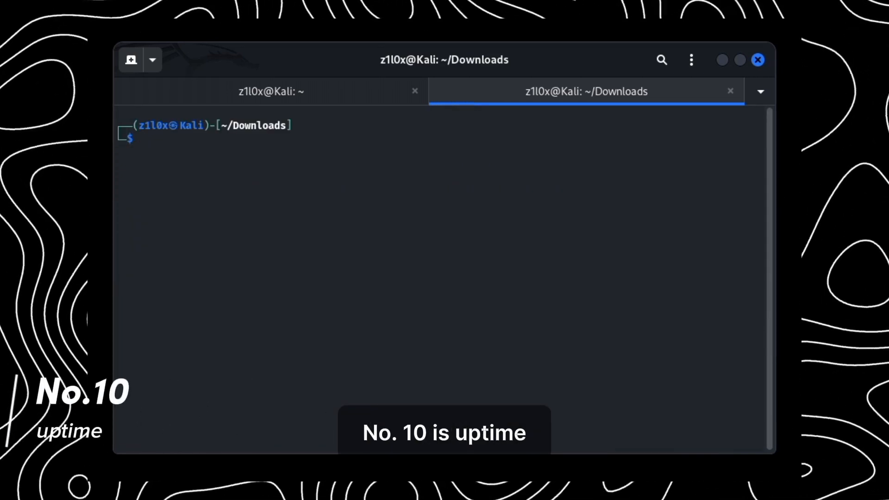
# Step: Check uptime and free memory, list the home folder, and remove textfile.txt
pyautogui.write('uptime')
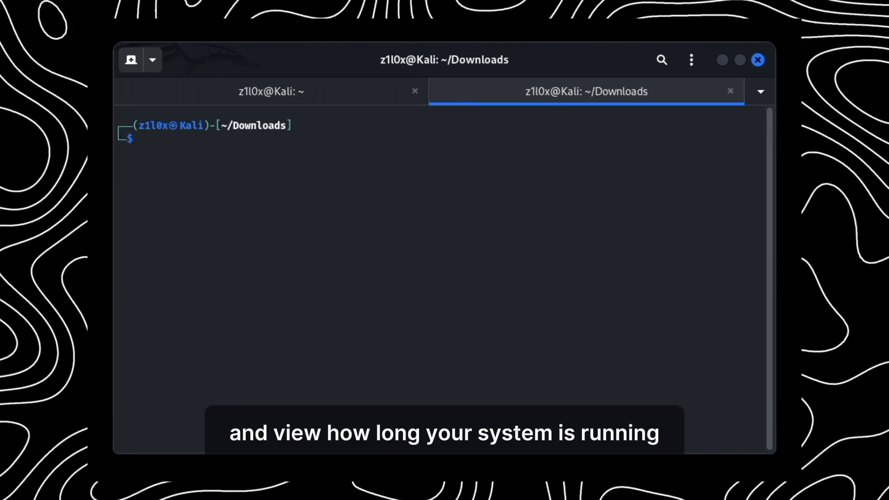
pyautogui.write('ftp 10.10.34.32')
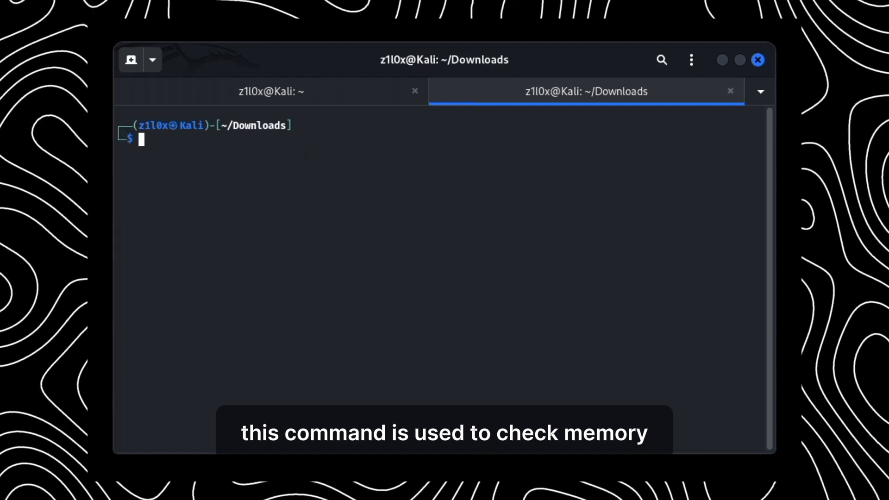
pyautogui.write('free')
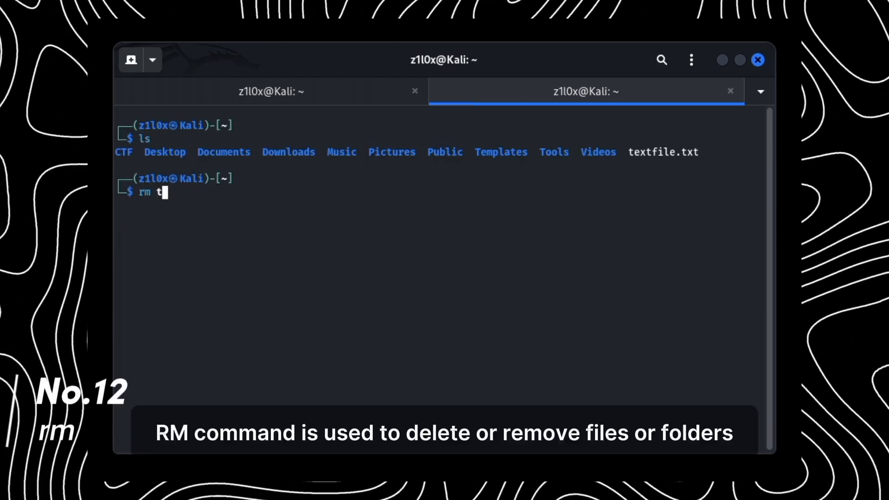
pyautogui.write('extfile.txt')
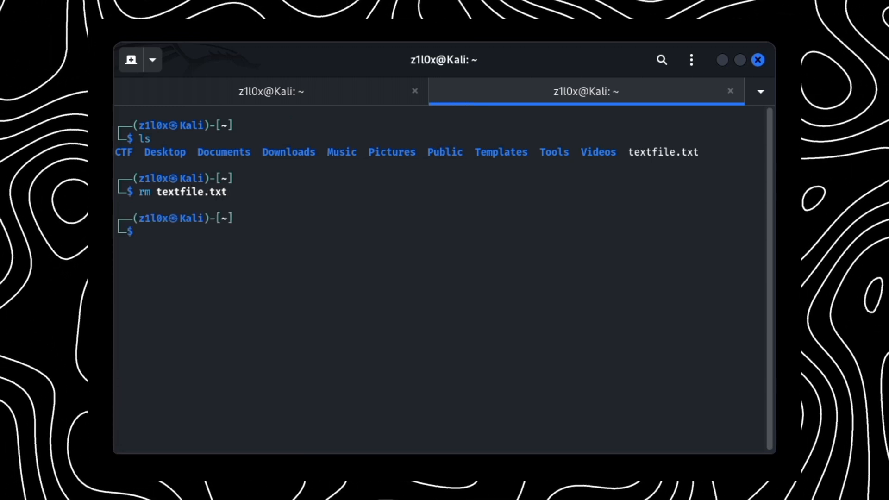
pyautogui.write('ls')
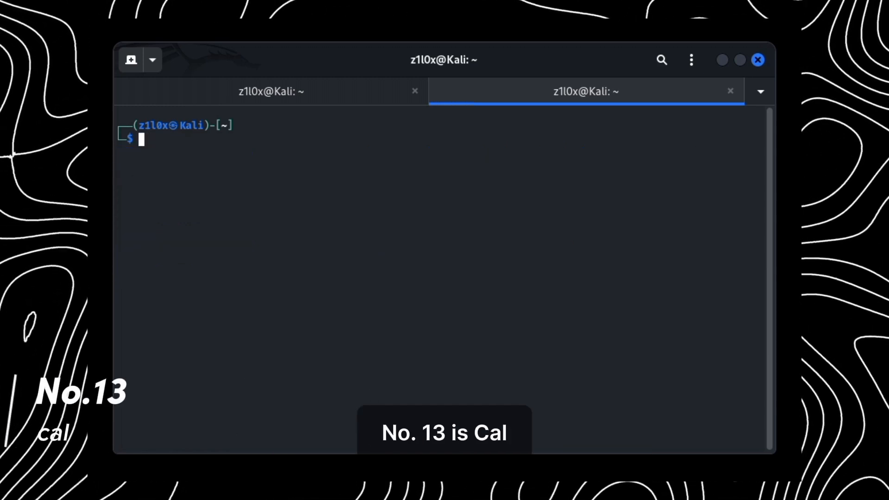
# Step: Show the calendar with cal, print text.txt ('it is a file') with cat, and check disk usage with df
pyautogui.write('clear')
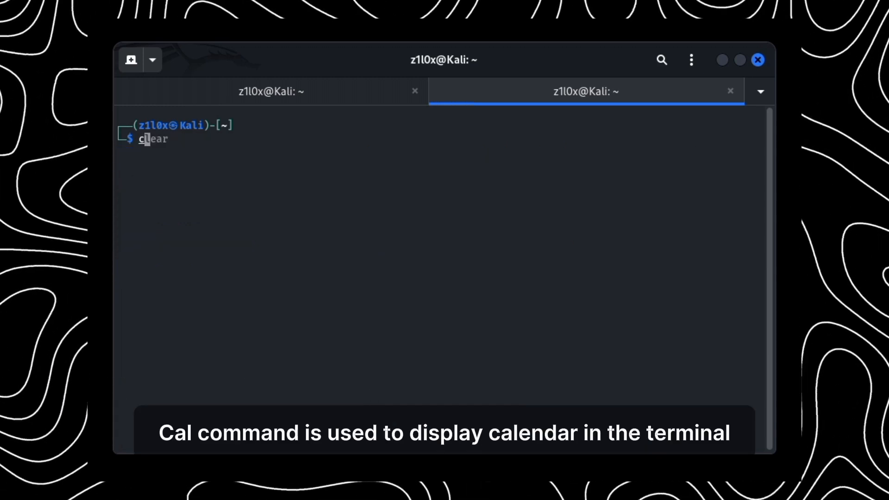
pyautogui.write('cal')
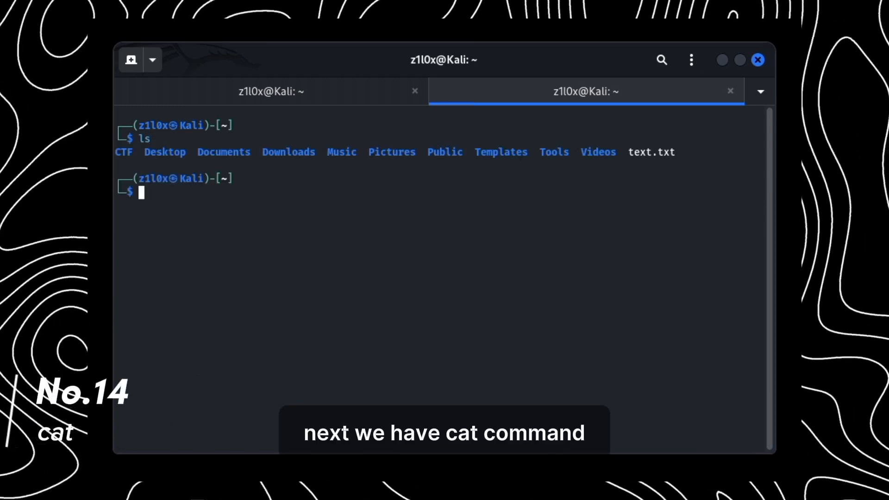
pyautogui.write('cat text.txt')
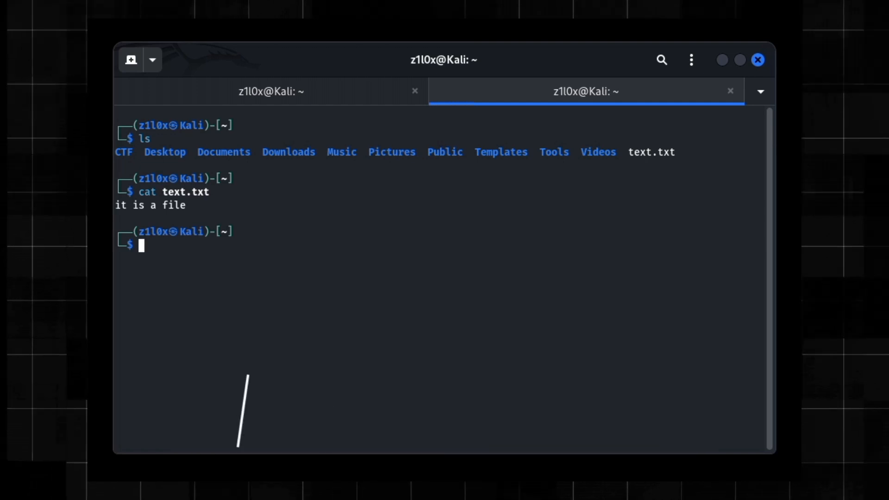
pyautogui.write('clear')
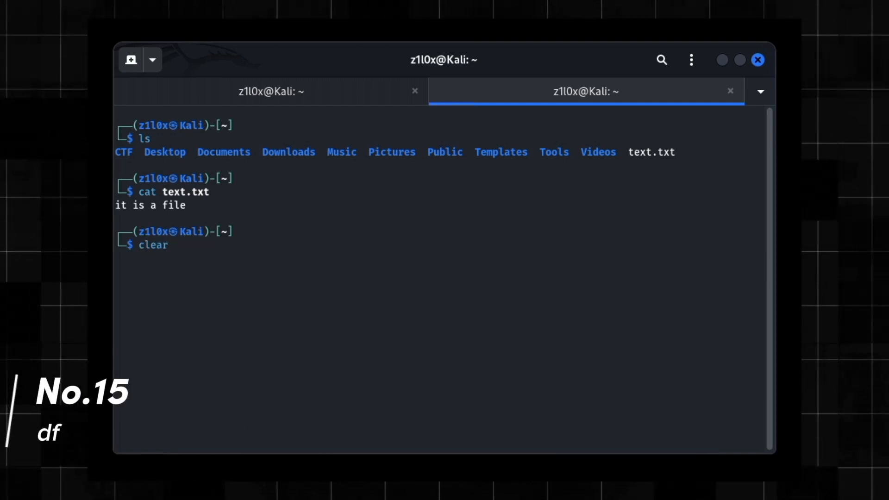
pyautogui.write('df')
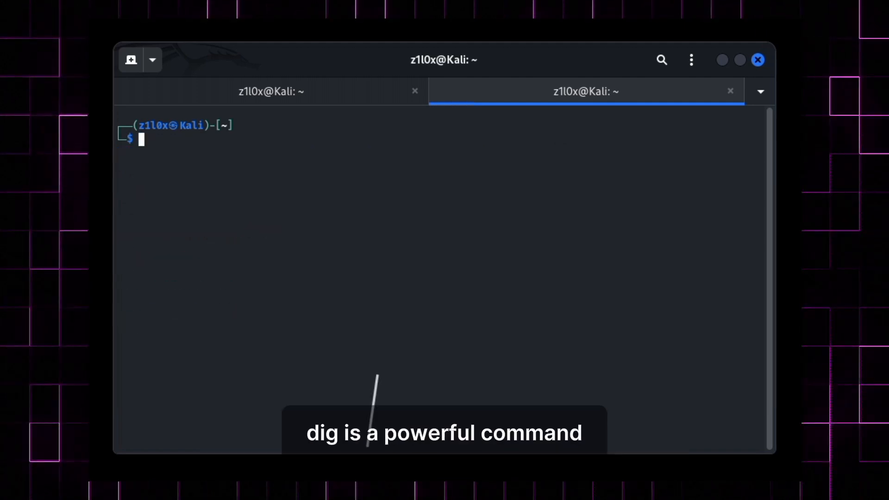
pyautogui.write('dig')
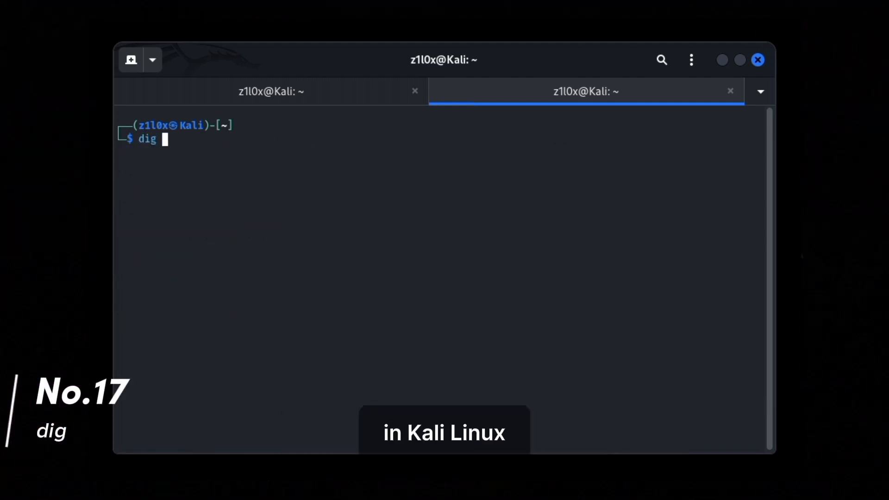
pyautogui.write('www.goo')
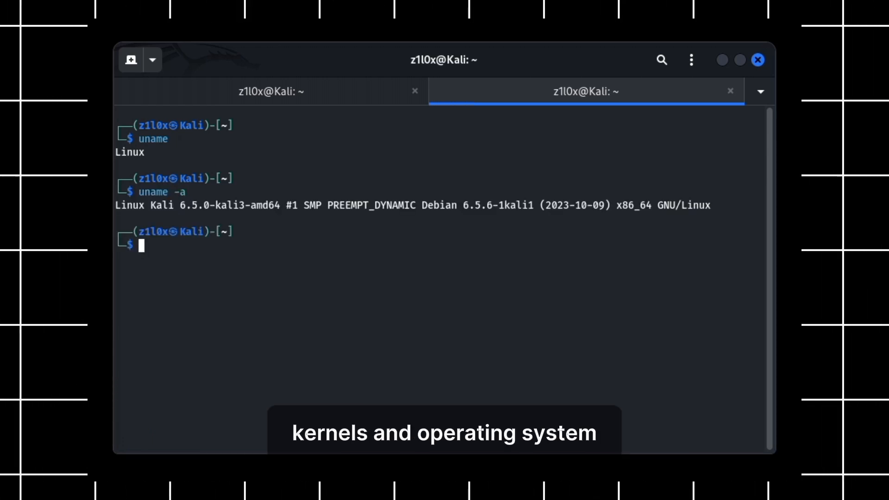
pyautogui.write('dpkg filename')
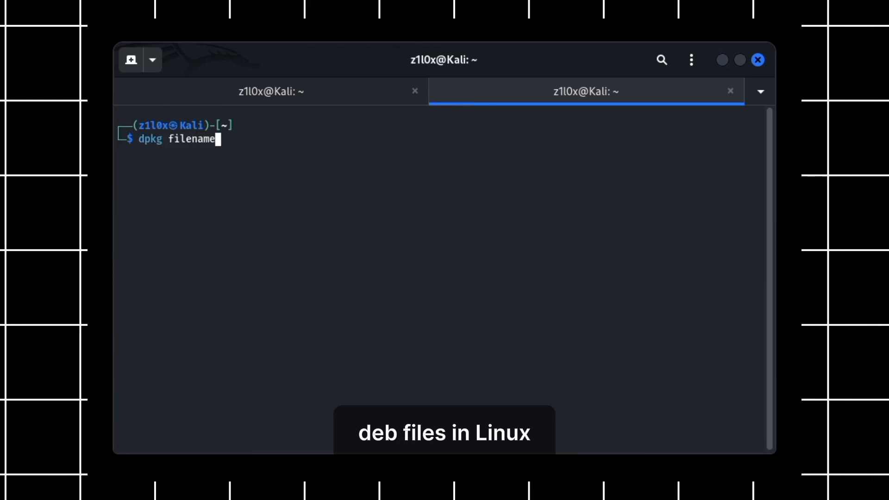
pyautogui.write('.deb')
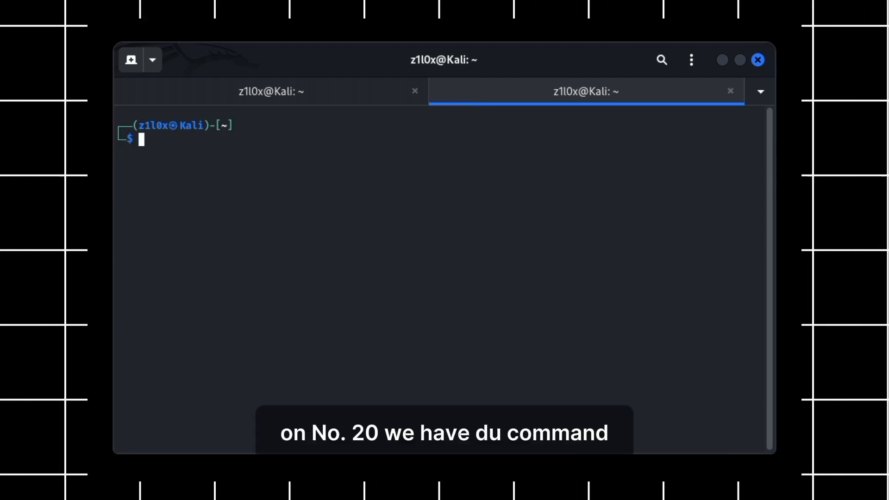
pyautogui.write('dig www.google.com')
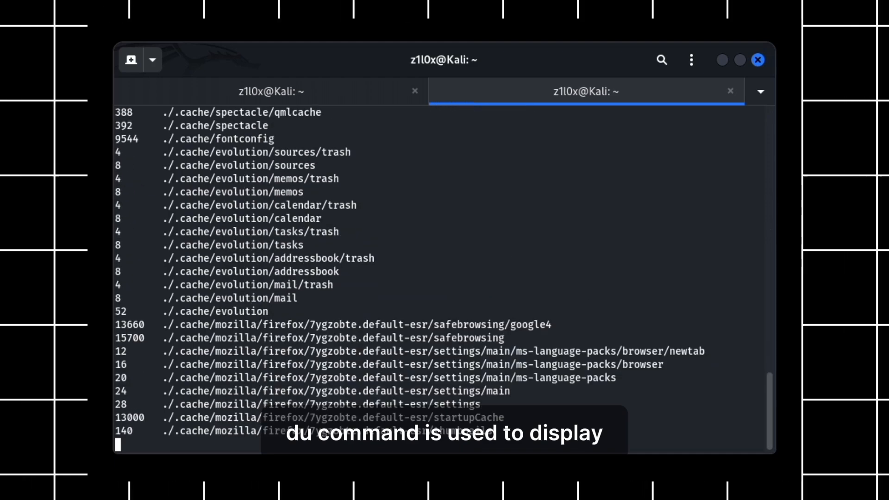
pyautogui.scroll(-3)
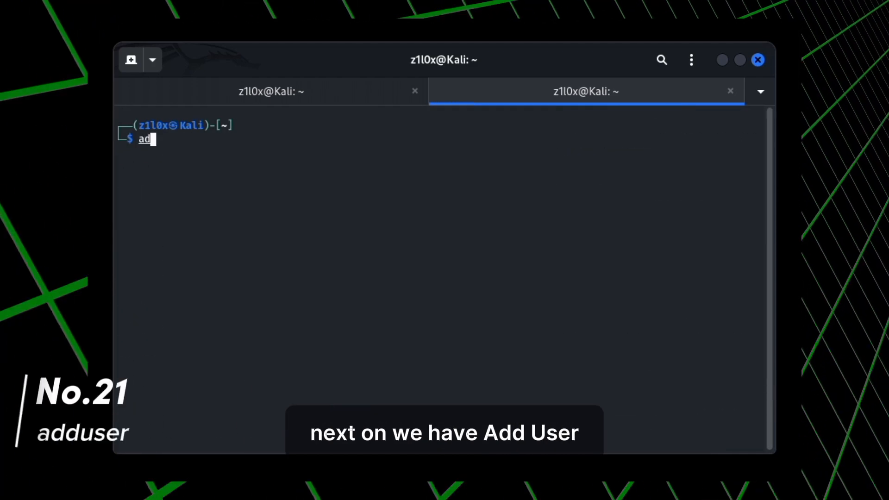
pyautogui.write('user')
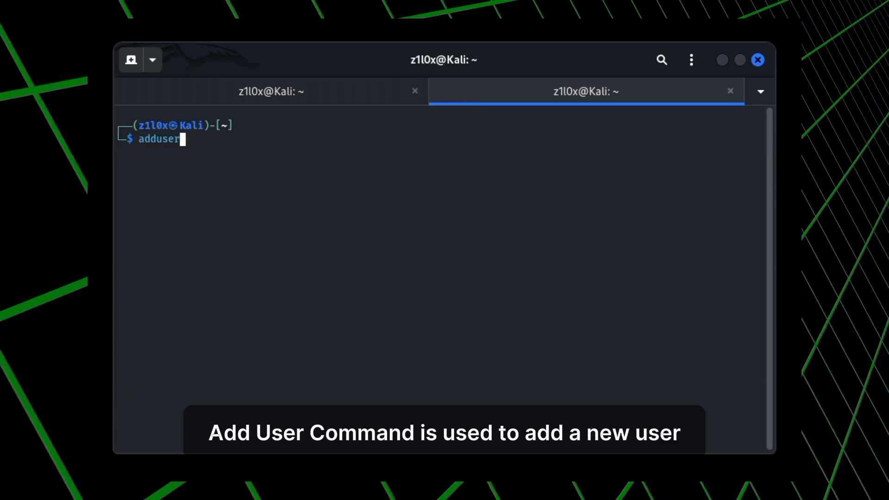
pyautogui.write('hello')
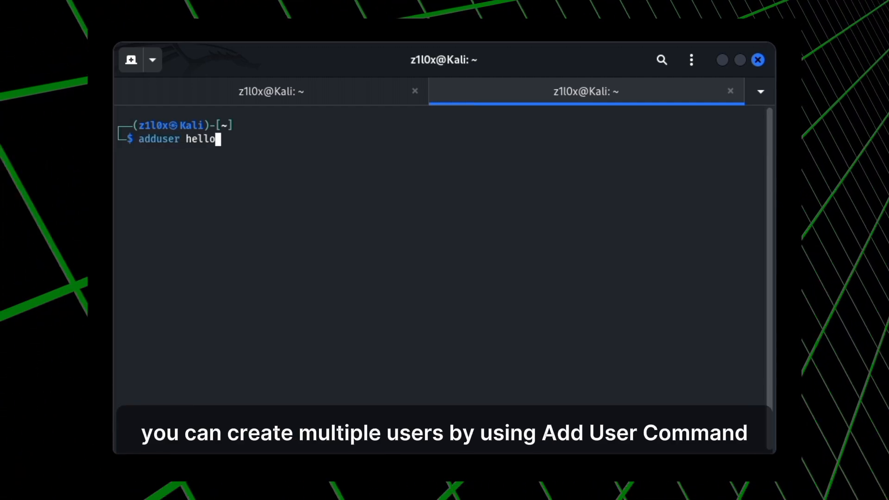
pyautogui.press('Backspace')
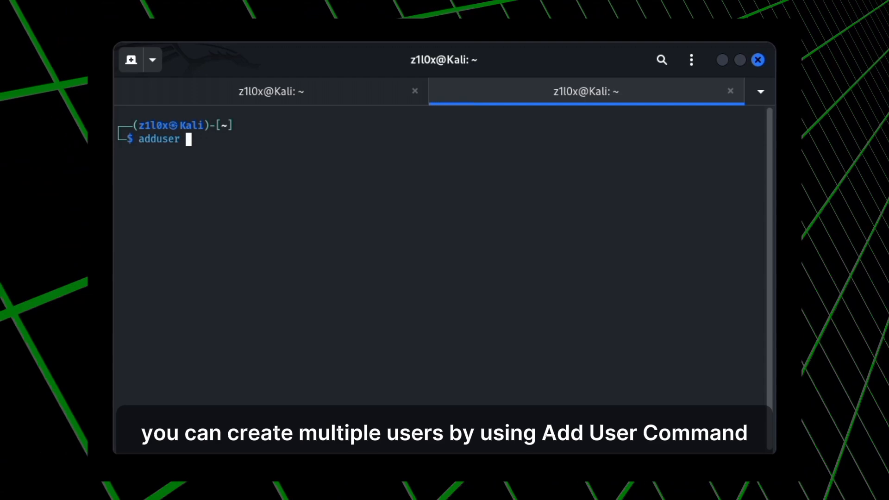
pyautogui.write('scp exploit.c karen@10.10.34.32:/home')
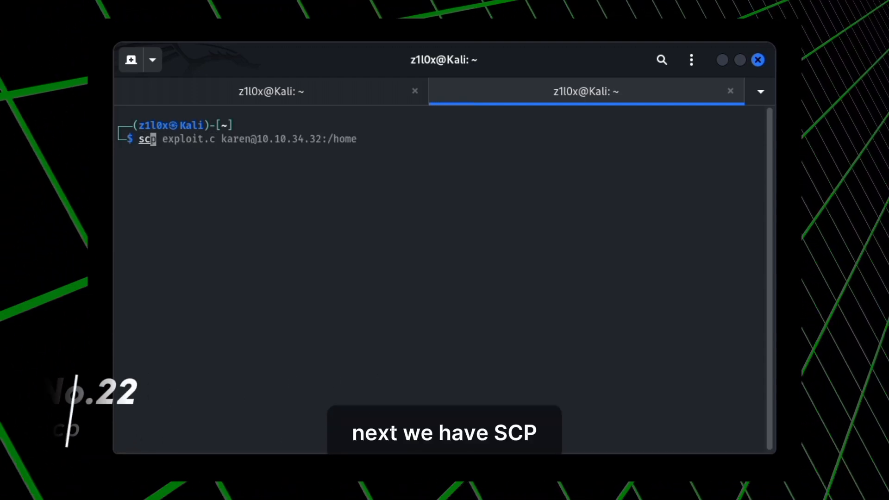
# Step: Demonstrate scp syntax copying exploit.c and text.txt to a remote root@ip: path
pyautogui.write('root')
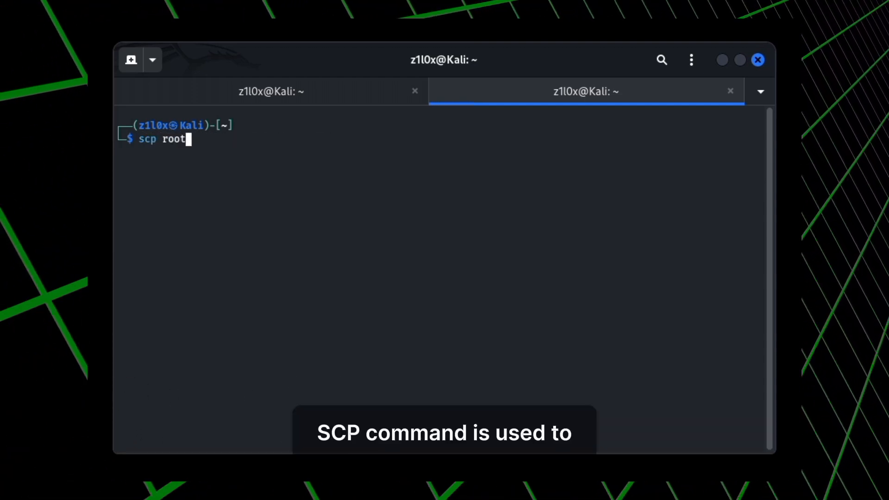
pyautogui.write('exploit.c karen@10.10.34.32:/home')
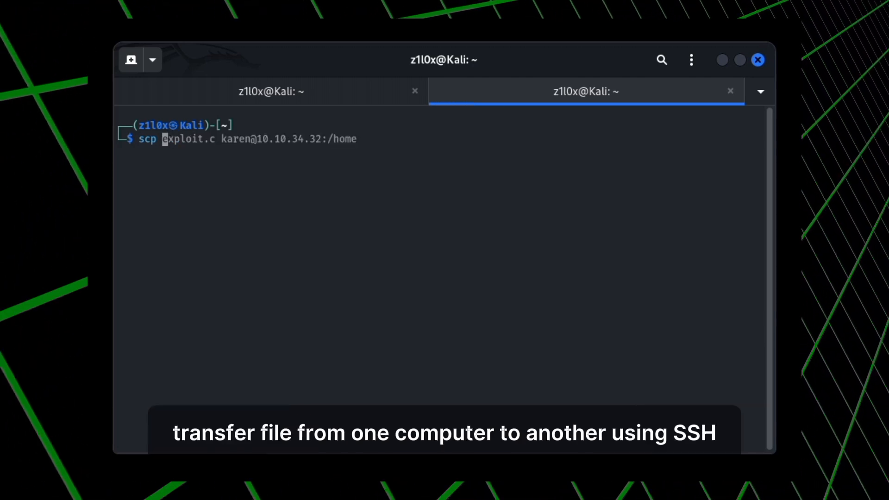
pyautogui.write('text.t')
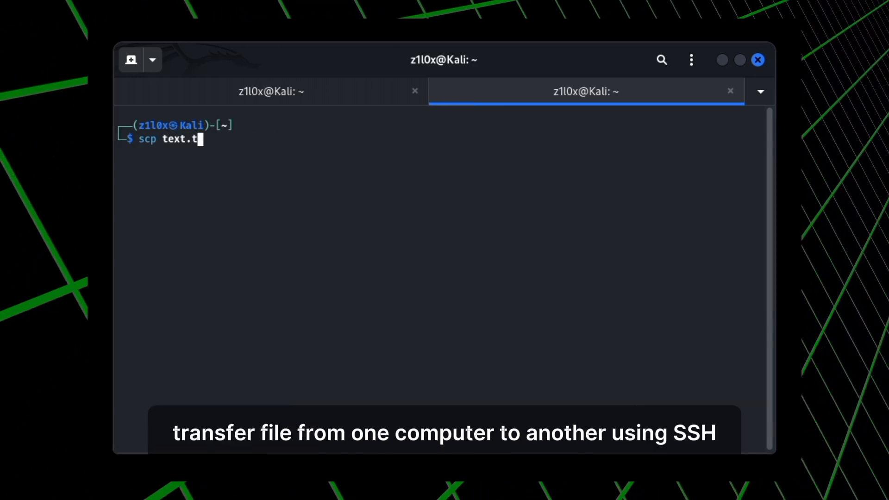
pyautogui.write('xt root')
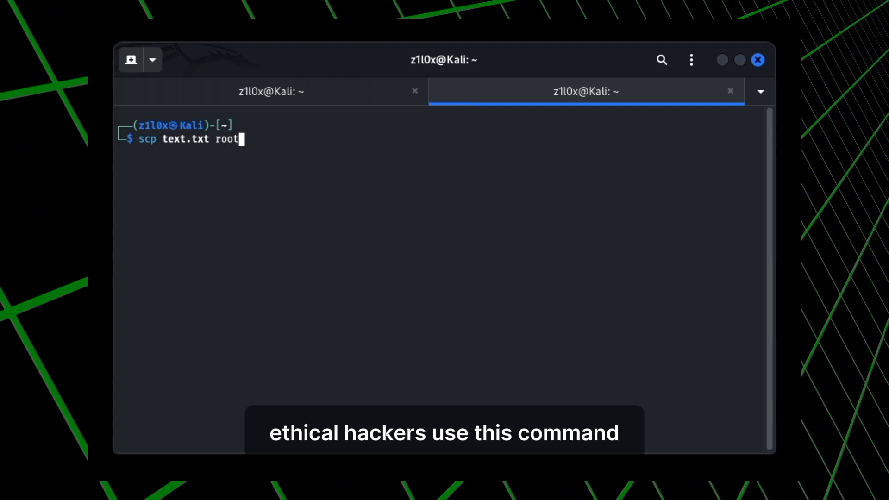
pyautogui.write('@')
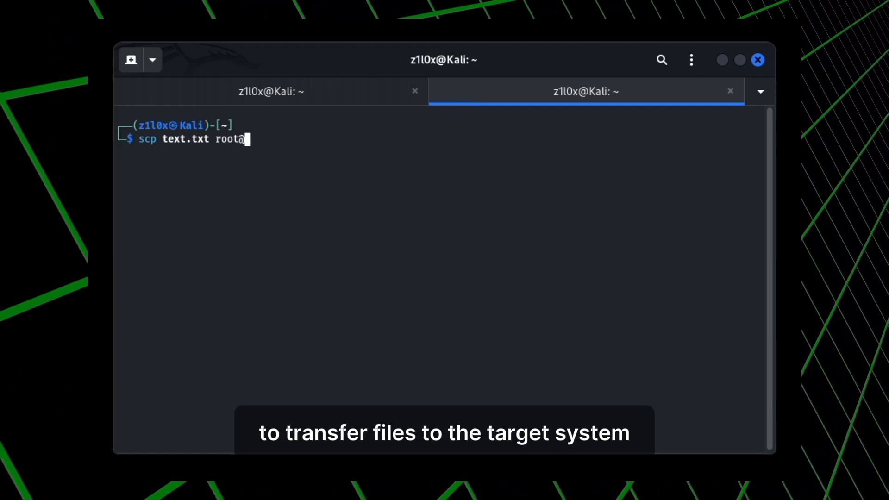
pyautogui.write('1-')
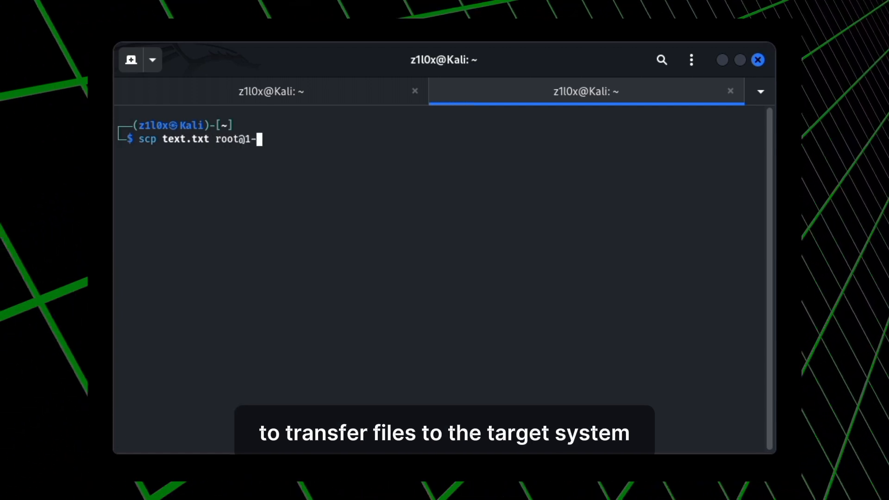
pyautogui.write('p:')
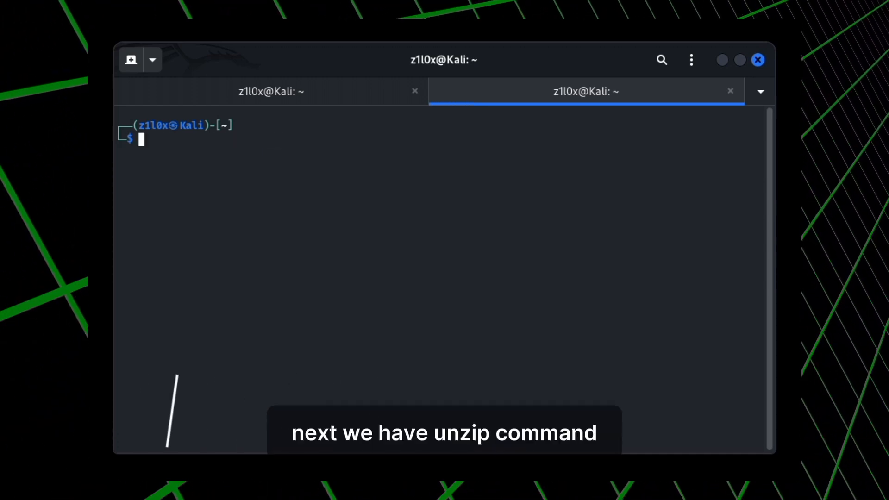
# Step: Demonstrate unzip filename syntax before running lsb_release
pyautogui.write('unzip')
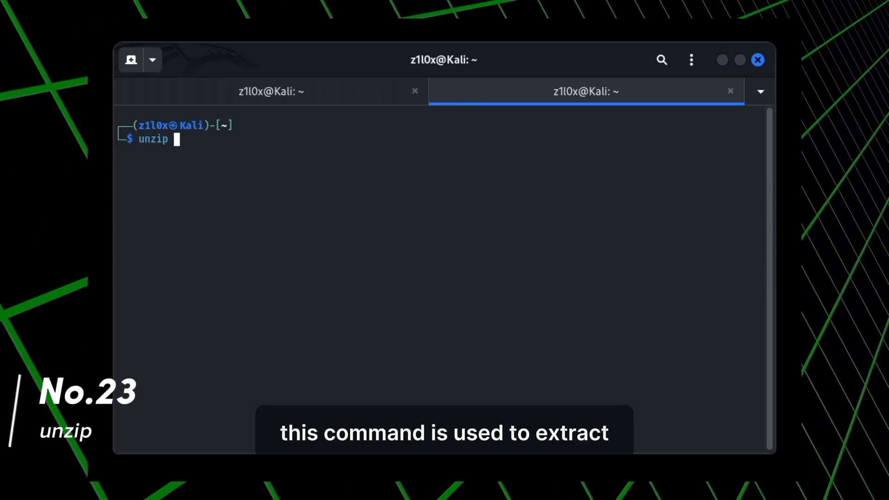
pyautogui.write('filename.')
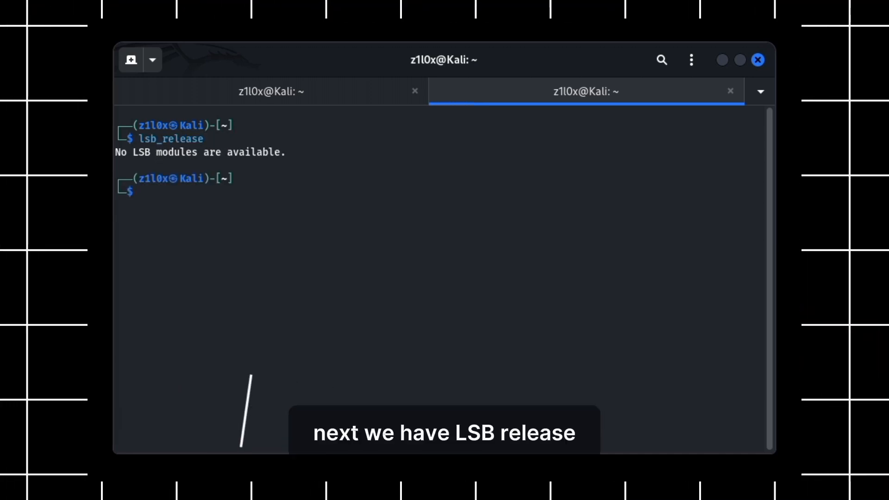
# Step: Show full release details, Kali GNU/Linux Rolling 2023.4, with lsb_release -a
pyautogui.write('lsb_release -a')
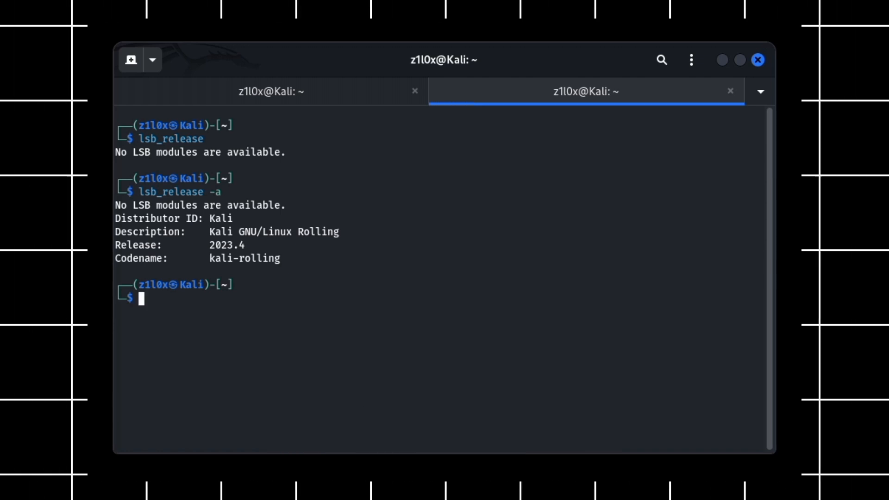
pyautogui.write('passw')
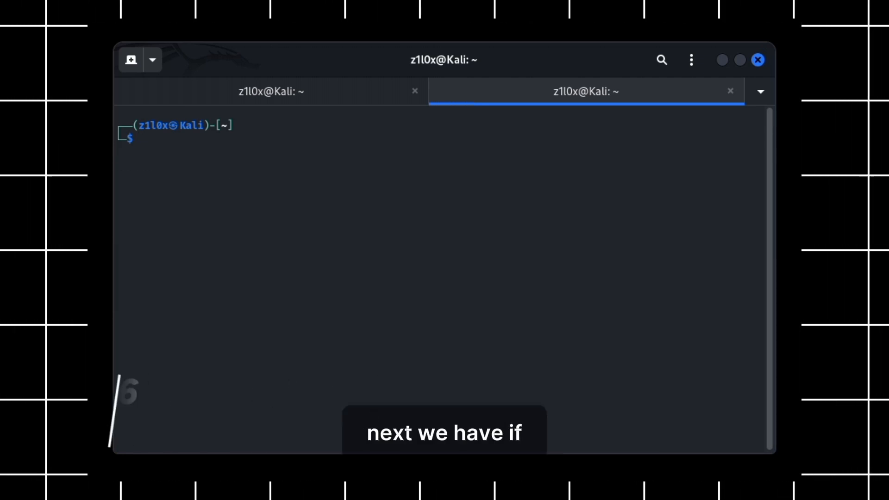
# Step: List network interfaces with ifconfig, showing wlan0 at 192.168.10.5, then type exit
pyautogui.write('ifconfig')
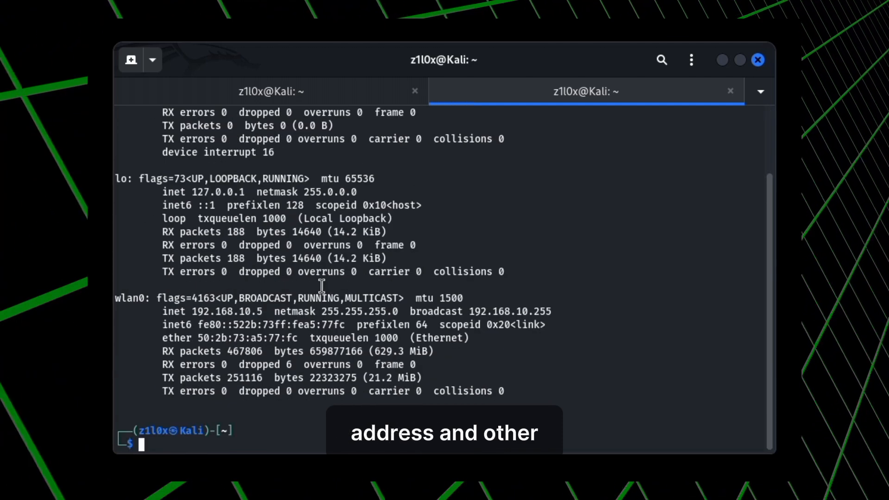
pyautogui.write('exit')
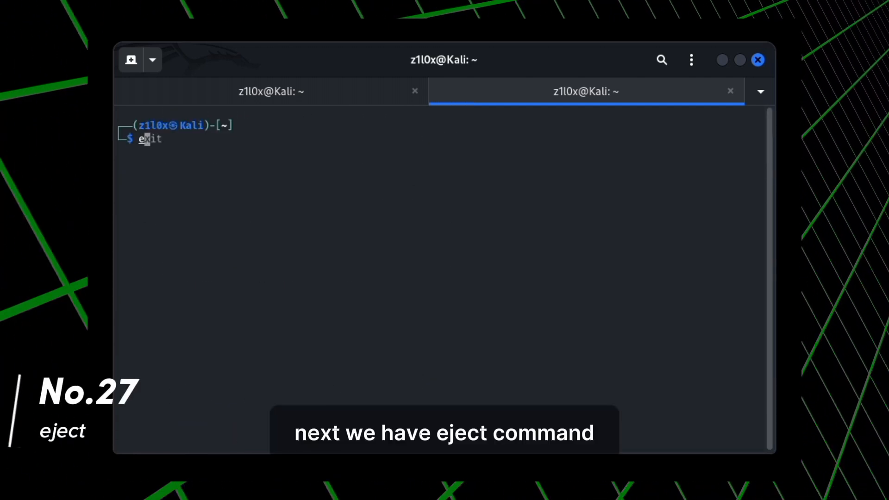
# Step: Run eject as an example, then echo the word hackers to the screen
pyautogui.write('eject')
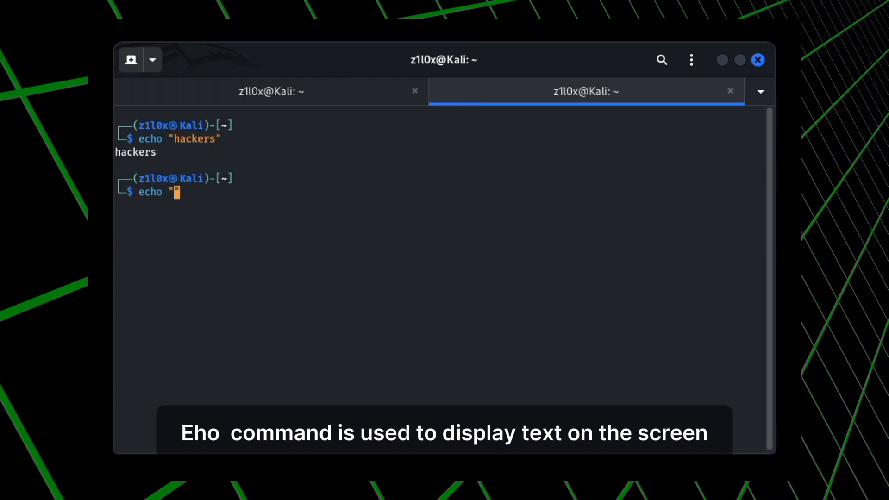
pyautogui.write('zi')
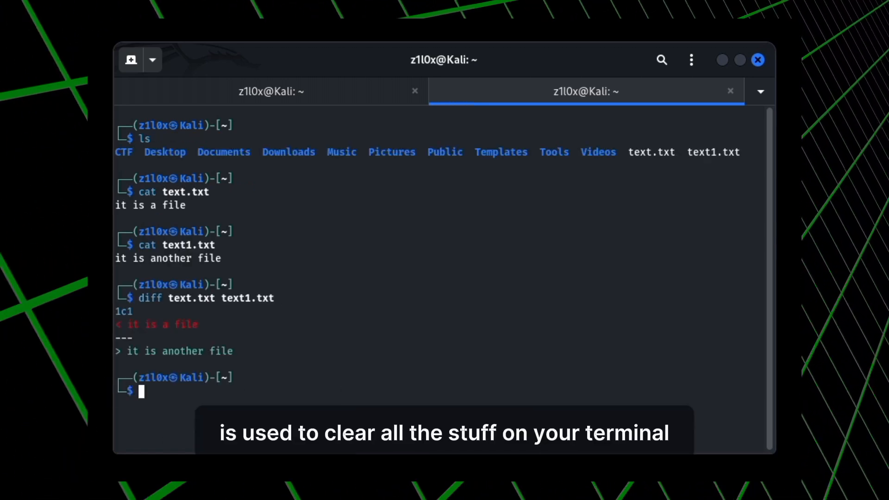
# Step: Show the contents of text1.txt before comparing it with text.txt
pyautogui.write('cat text1.txt')
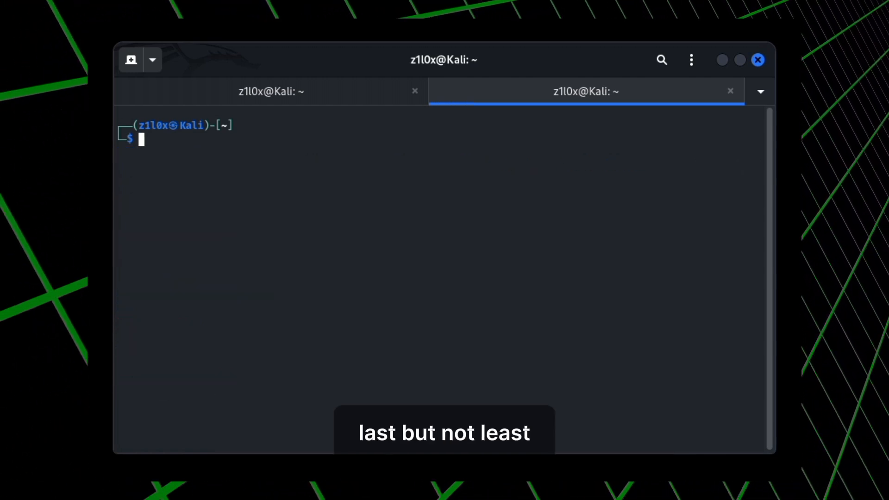
# Step: List the home folder, then run xdg-open on text.txt to launch its default application
pyautogui.write('ls')
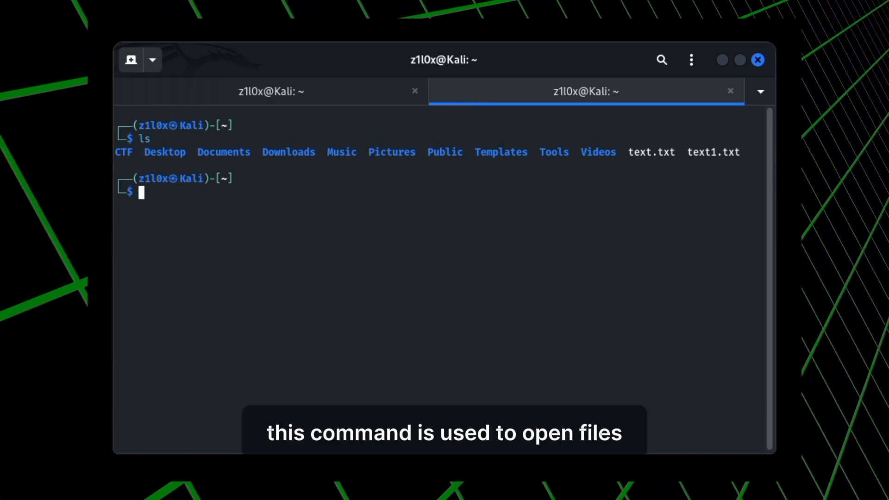
pyautogui.write('xdg-open google.png')
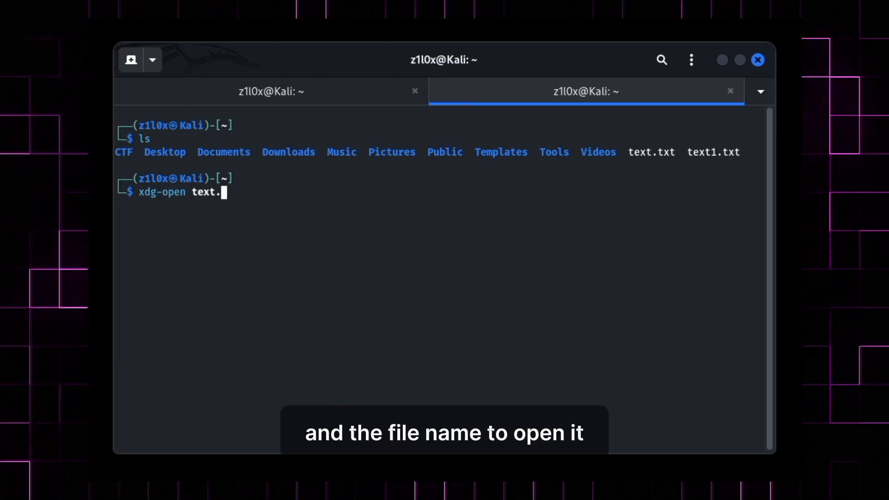
pyautogui.write('txt')
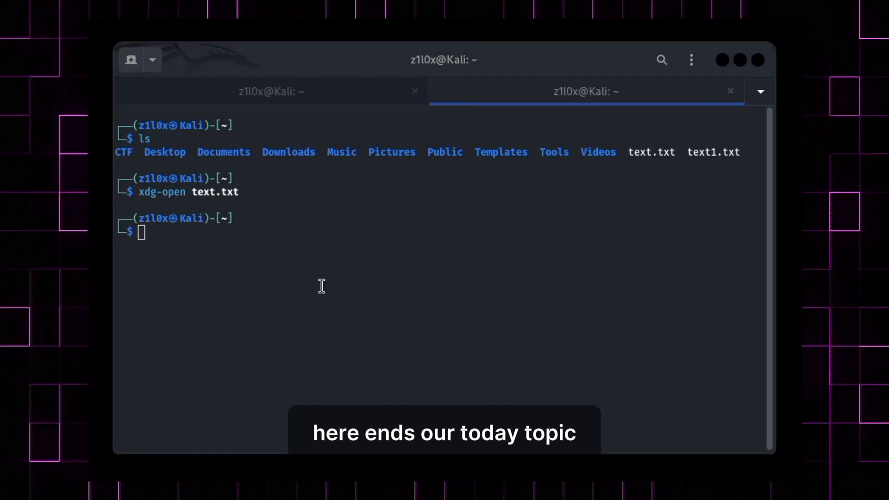
pyautogui.moveTo(356, 259)
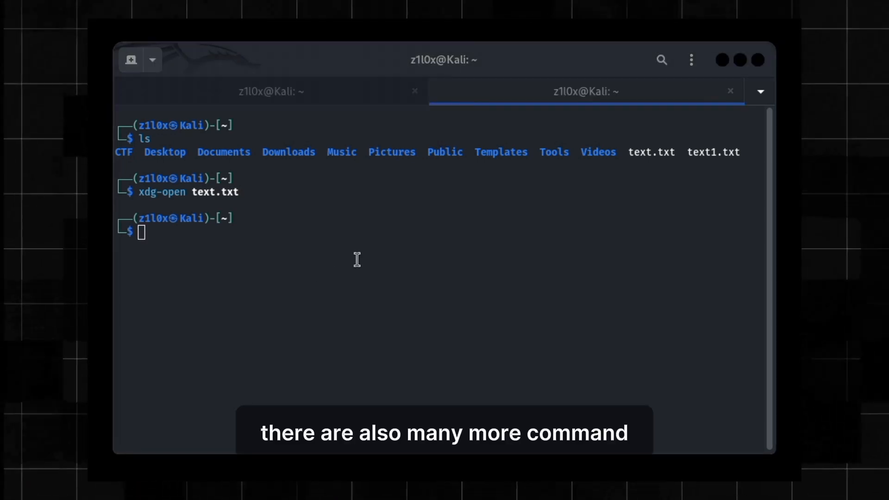